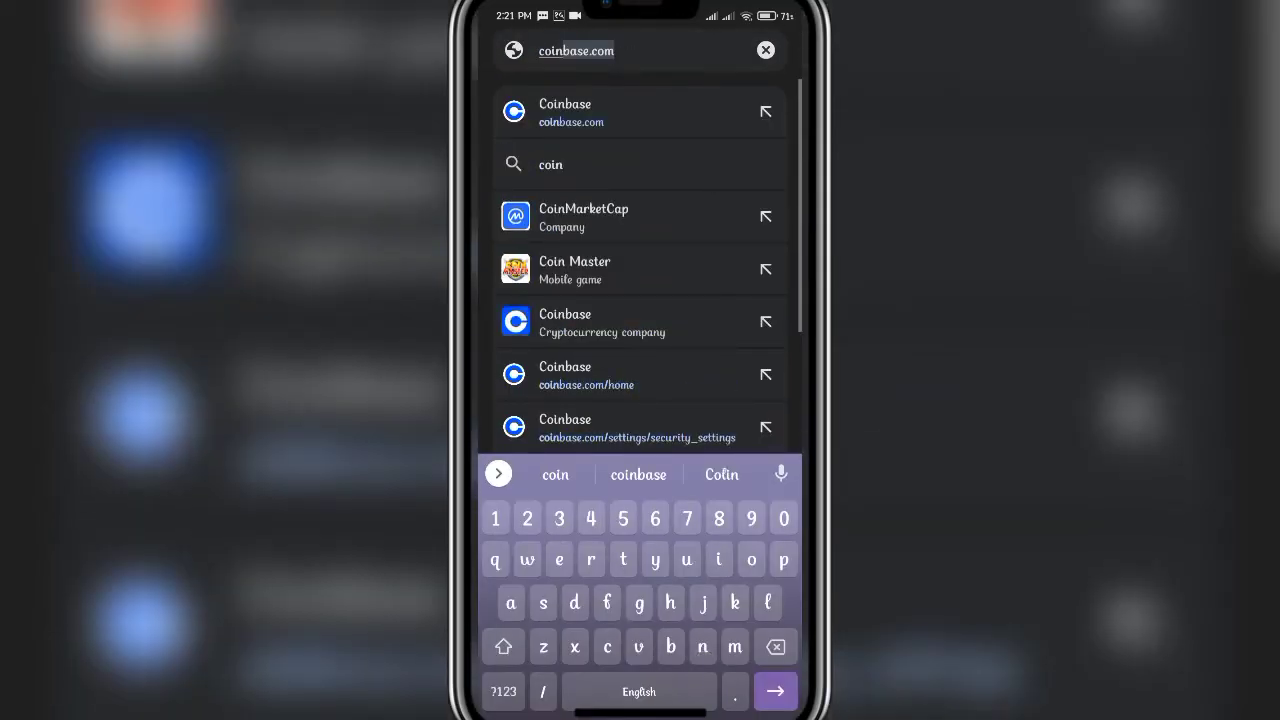
Go to coinbase.com/home in Chrome from the address-bar suggestion.
{"action": "left_click", "coordinate": [564, 376]}
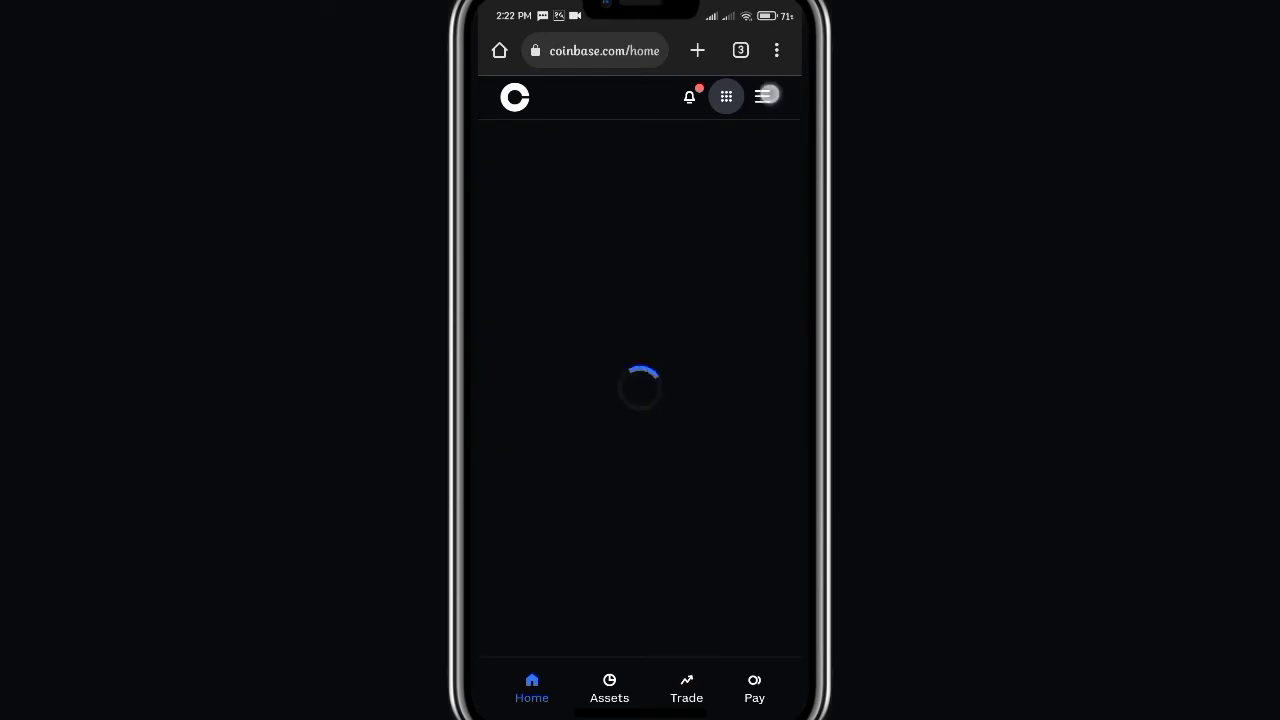
{"action": "left_click", "coordinate": [766, 96]}
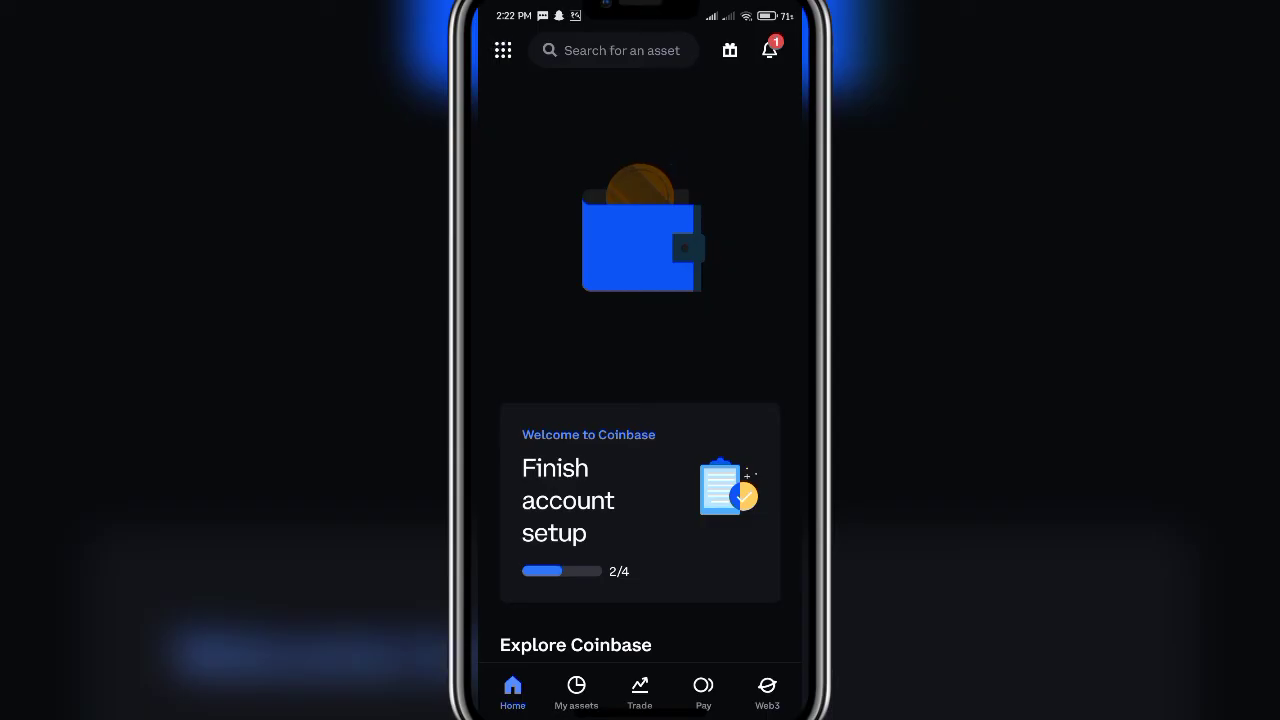
Start signing out of the Coinbase app, reaching the sign-out confirmation.
{"action": "left_click", "coordinate": [502, 50]}
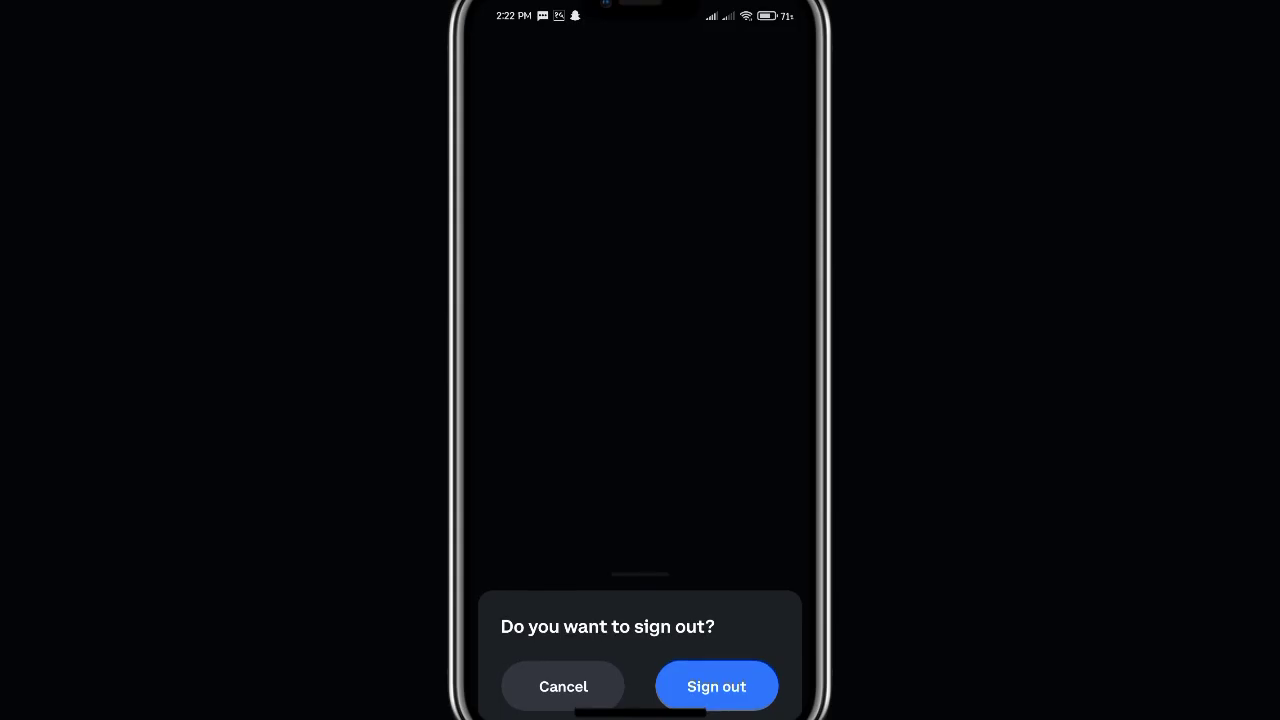
Confirm the sign-out so the Coinbase welcome screen appears.
{"action": "left_click", "coordinate": [716, 686]}
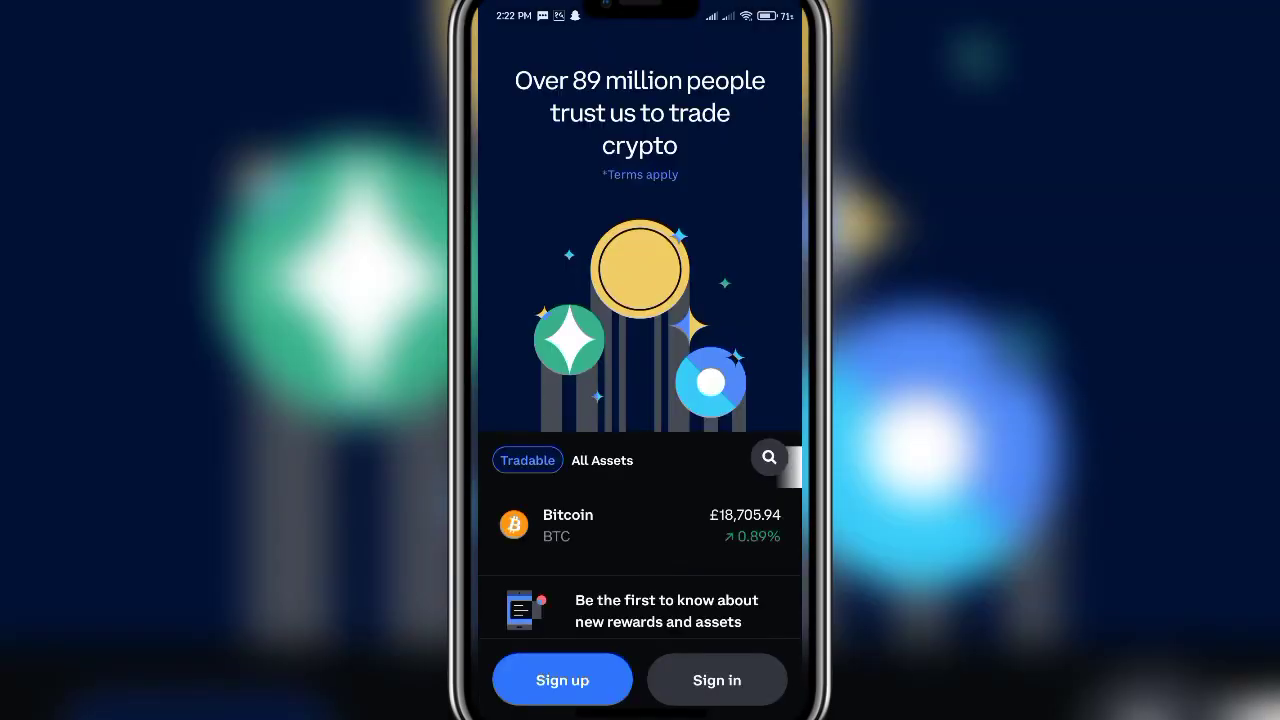